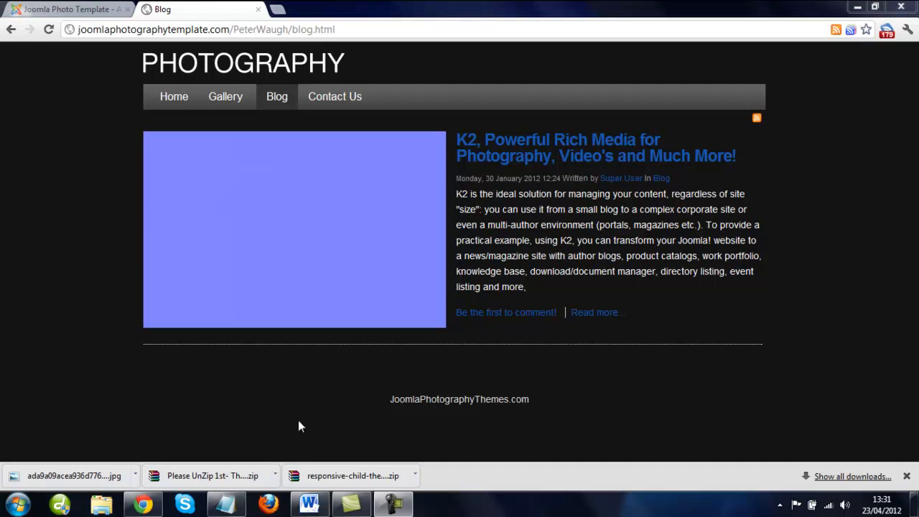
{"action": "mouse_move", "coordinate": [95, 143]}
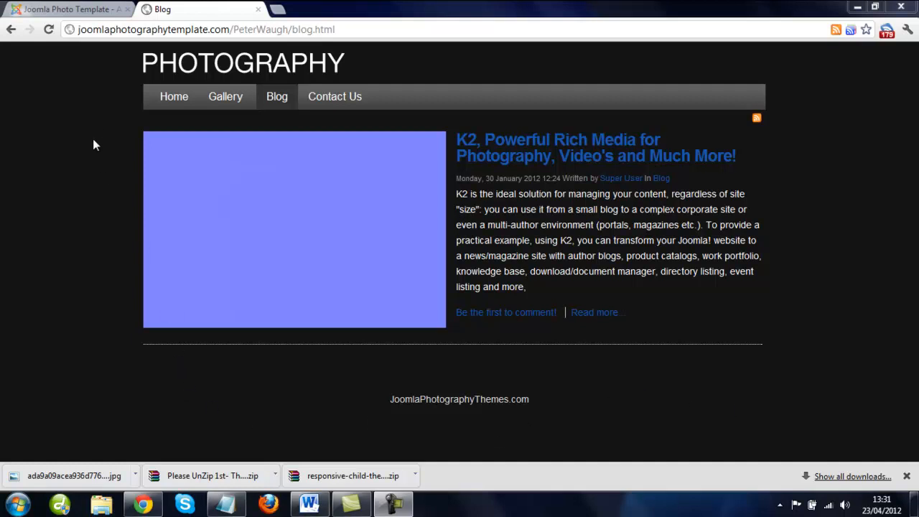
Navigate from site administration to Components > K2 > Items, listing the one existing post
{"action": "left_click", "coordinate": [69, 9]}
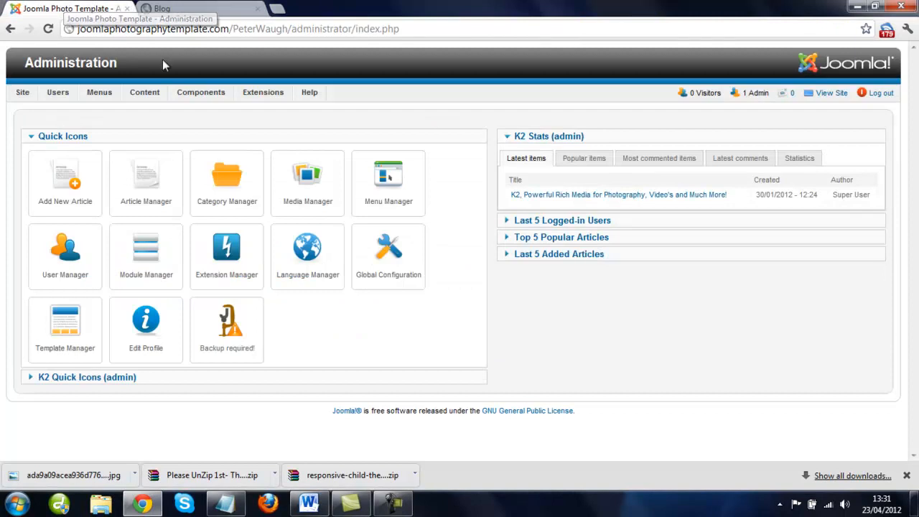
{"action": "left_click", "coordinate": [201, 92]}
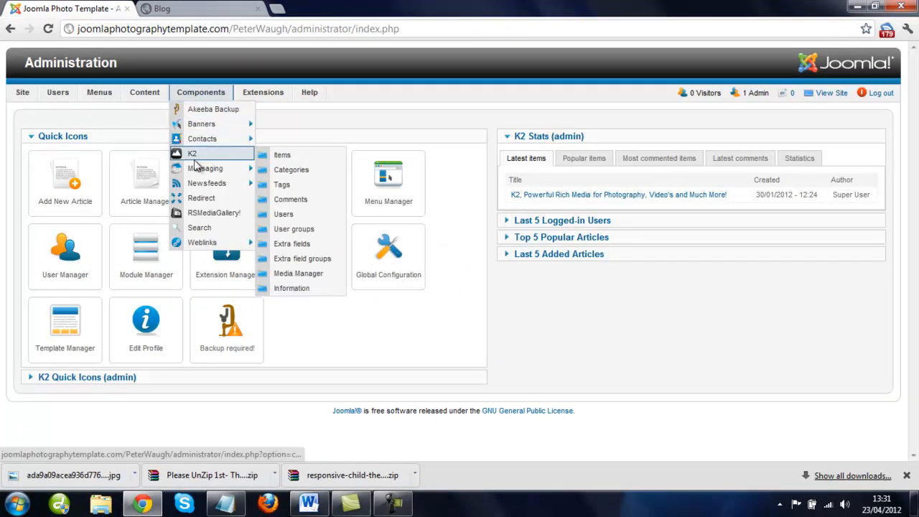
{"action": "left_click", "coordinate": [192, 154]}
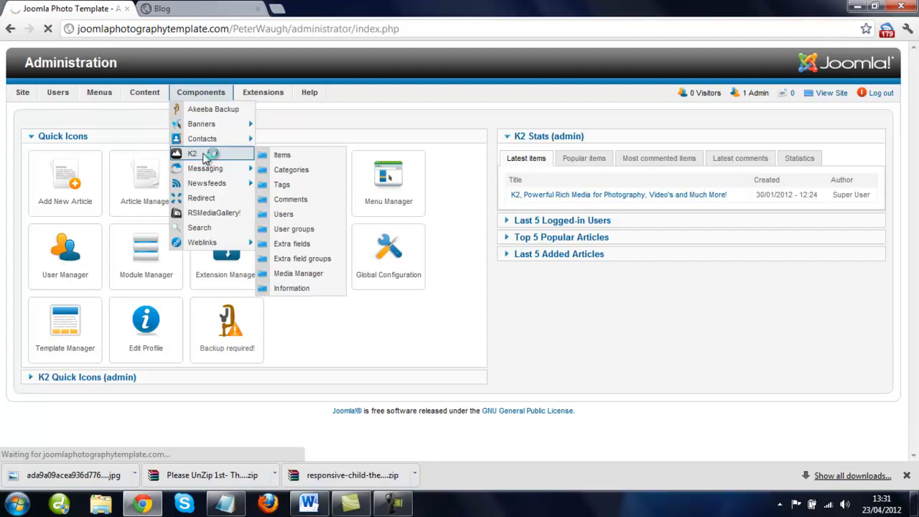
{"action": "left_click", "coordinate": [282, 155]}
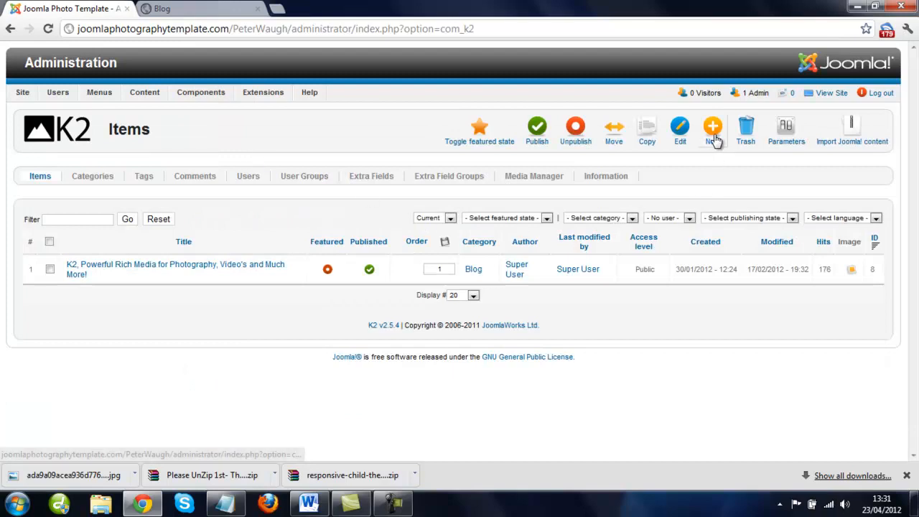
{"action": "left_click", "coordinate": [712, 126]}
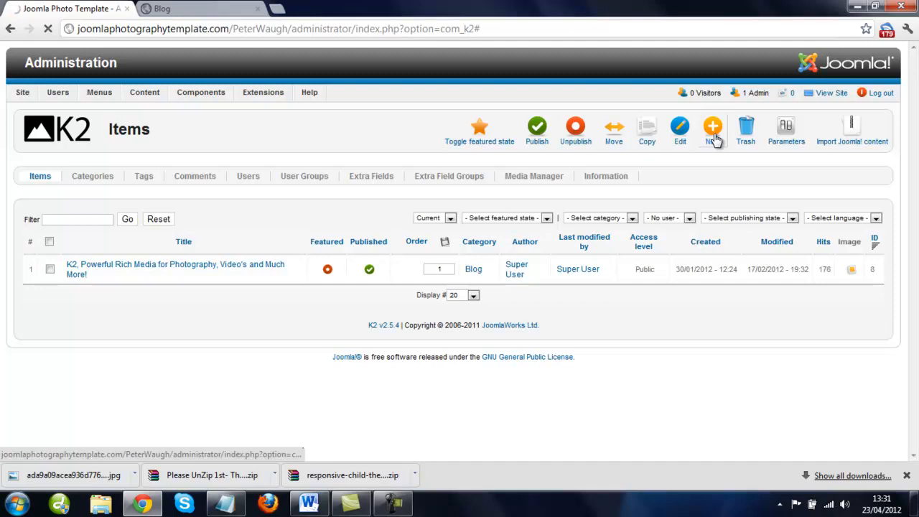
Start a new K2 item titled 'New Blog Post' in the Blog category
{"action": "left_click", "coordinate": [713, 126]}
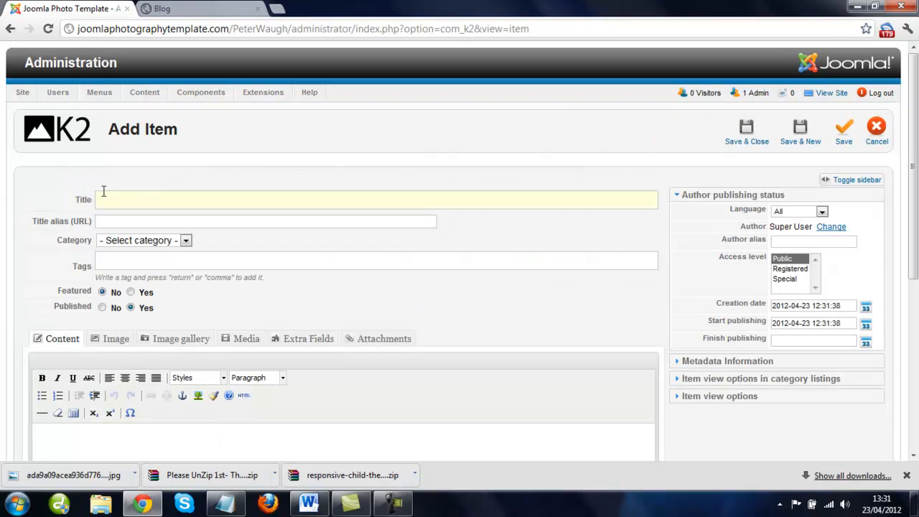
{"action": "type", "text": "New"}
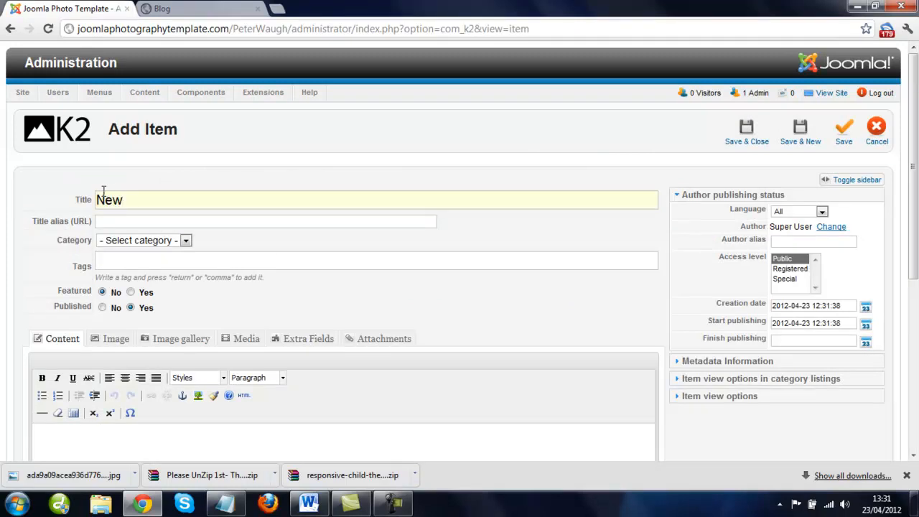
{"action": "type", "text": "Blog"}
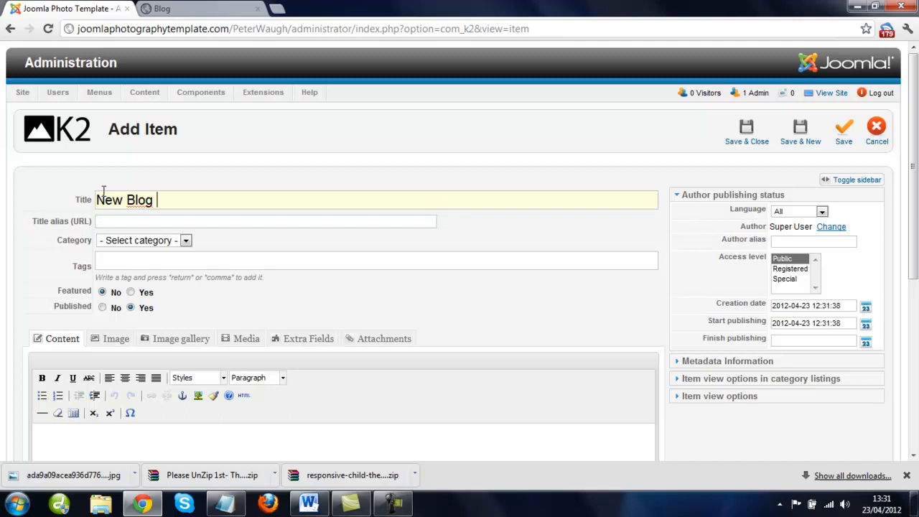
{"action": "type", "text": "Post"}
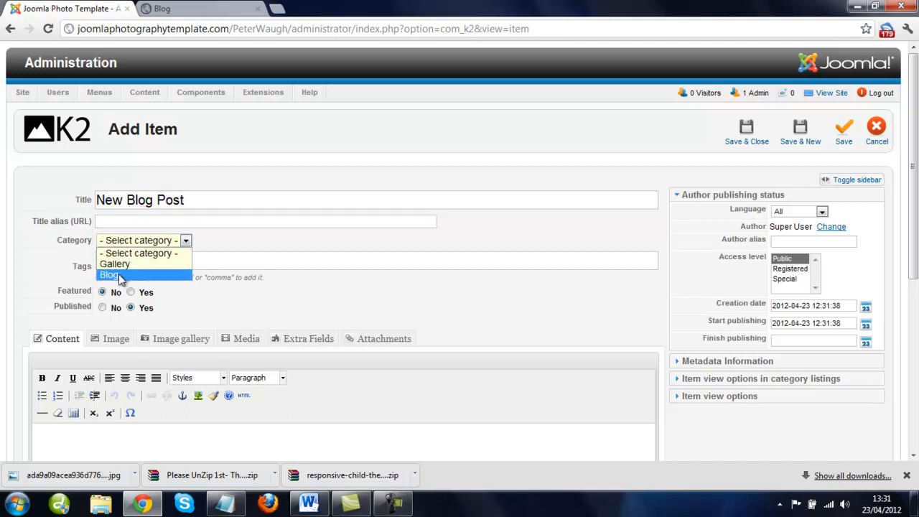
{"action": "left_click", "coordinate": [109, 276]}
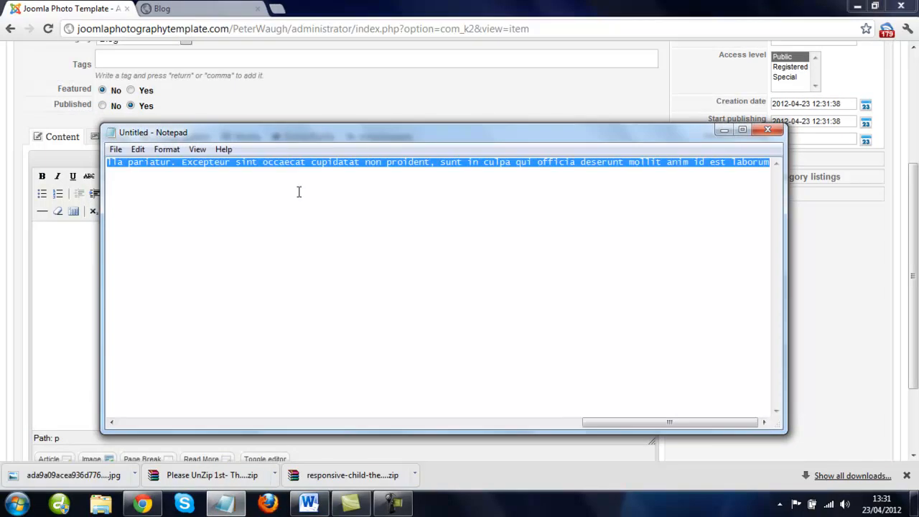
Paste the Lorem ipsum paragraph into the post body and move to the Image settings
{"action": "left_click", "coordinate": [767, 130]}
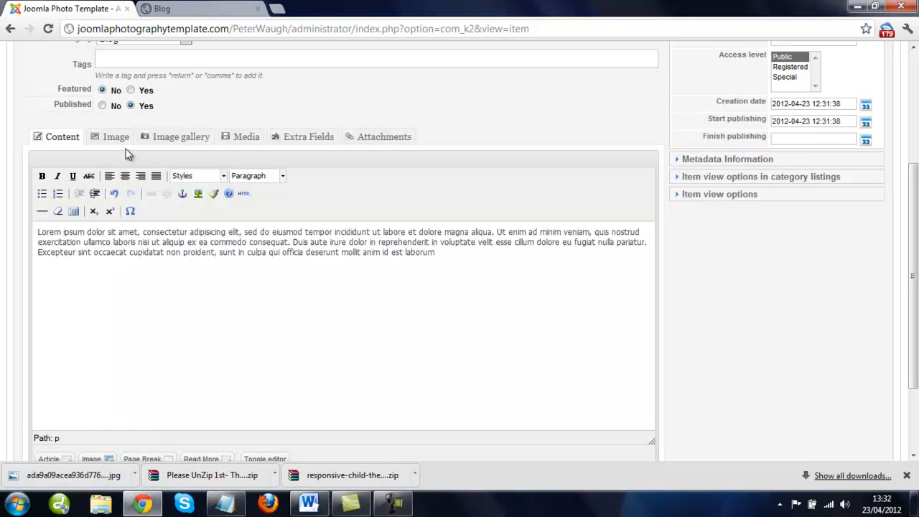
{"action": "left_click", "coordinate": [161, 8]}
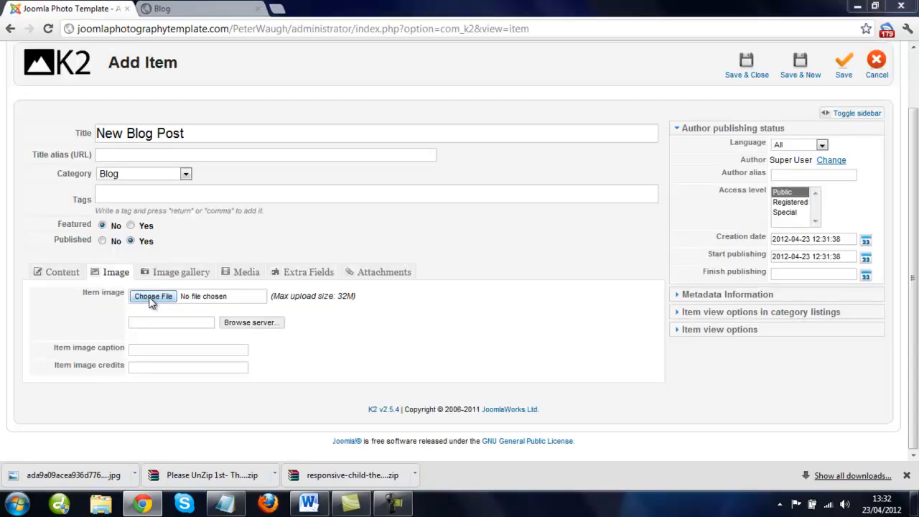
Attach the photo from the Photos folder as the item image
{"action": "left_click", "coordinate": [152, 295]}
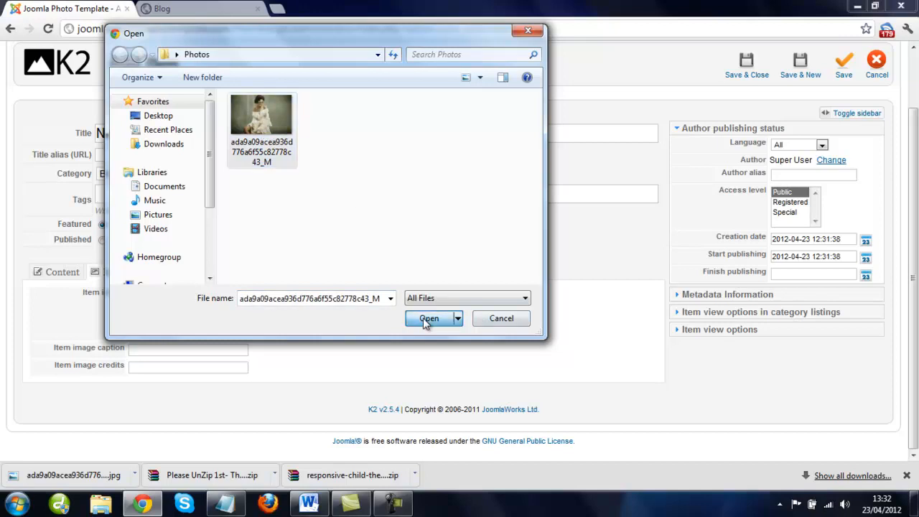
{"action": "left_click", "coordinate": [428, 319]}
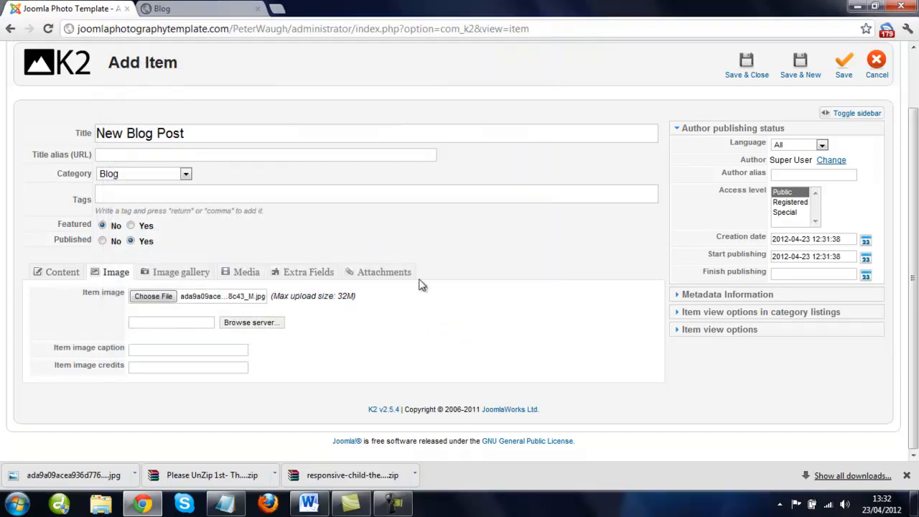
{"action": "left_click", "coordinate": [844, 65]}
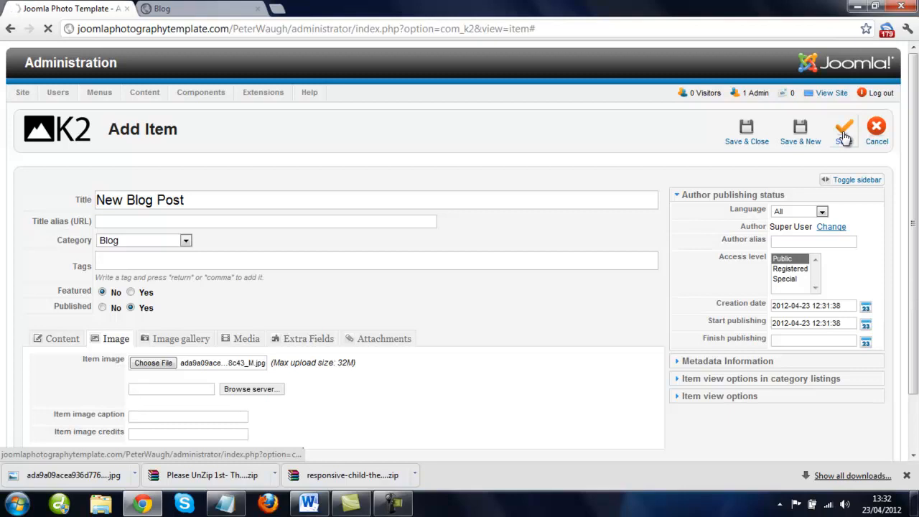
Save the 'New Blog Post' item and return to the public Blog page
{"action": "left_click", "coordinate": [844, 132]}
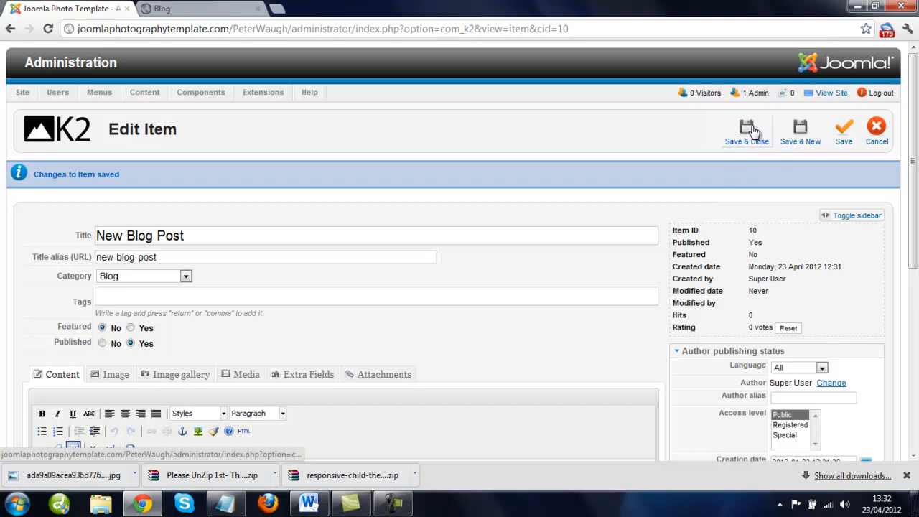
{"action": "mouse_move", "coordinate": [724, 71]}
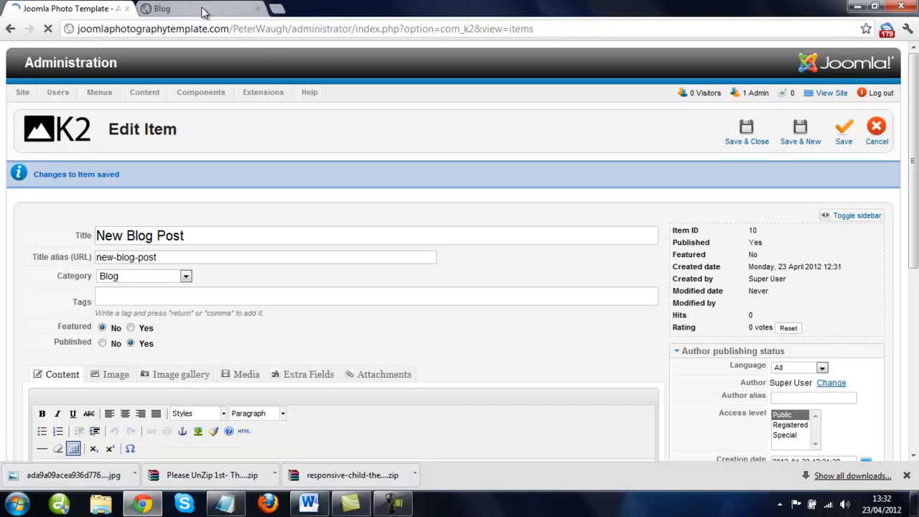
{"action": "left_click", "coordinate": [161, 8]}
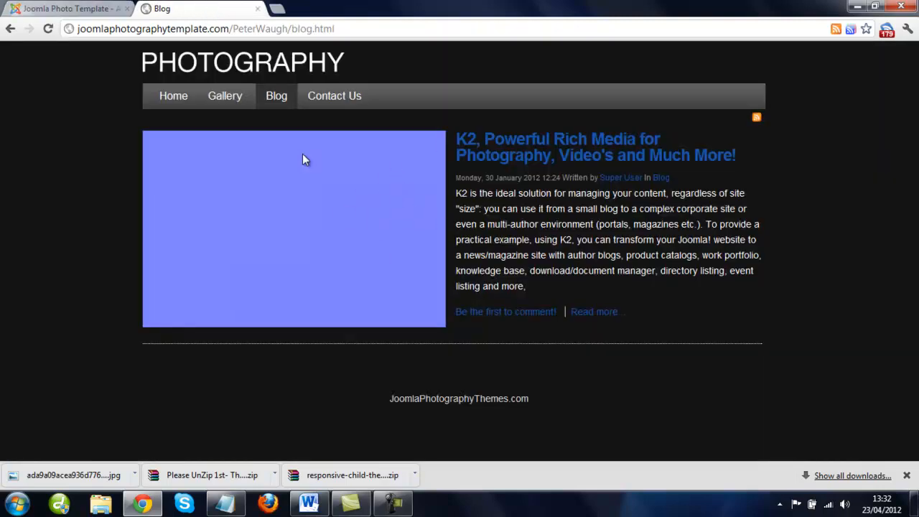